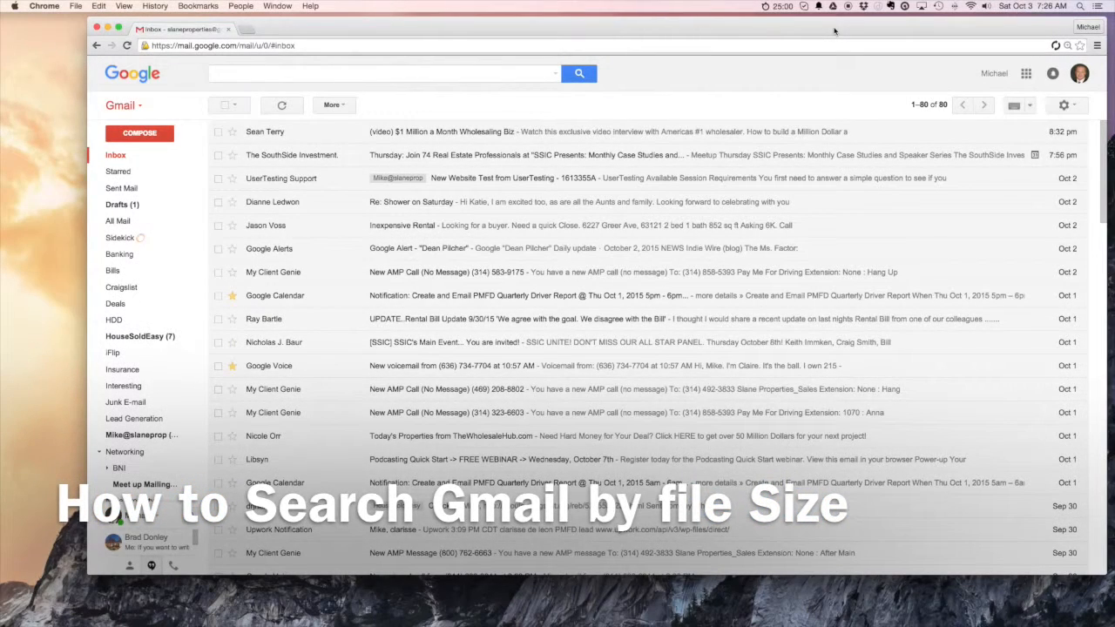
{"action": "mouse_move", "coordinate": [300, 33]}
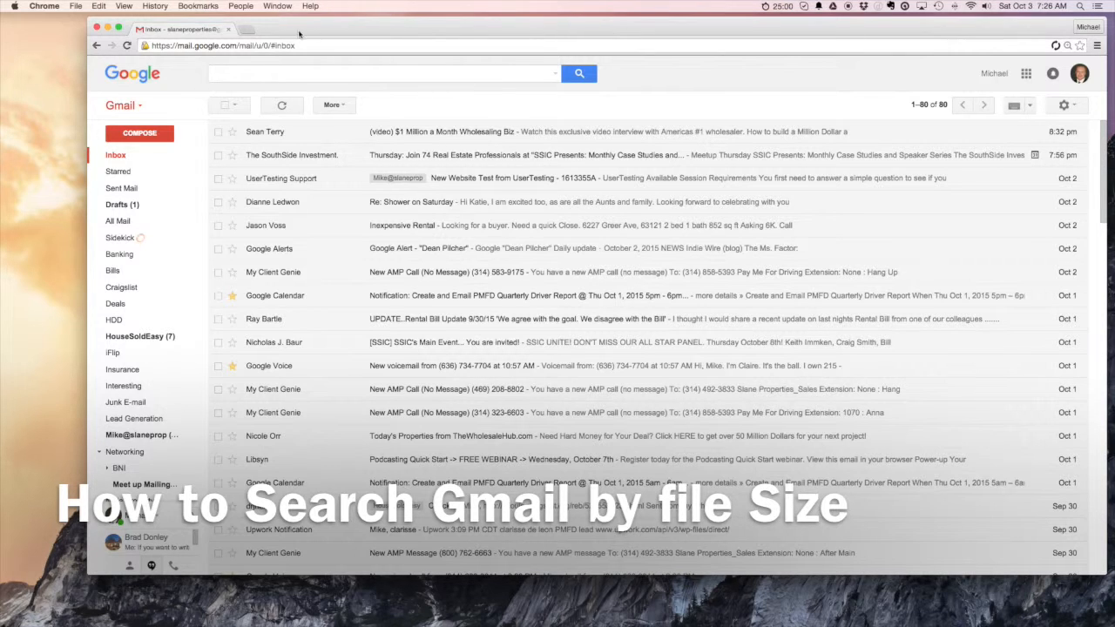
Check storage usage in Google Drive and return to the Gmail inbox
{"action": "left_click", "coordinate": [286, 28]}
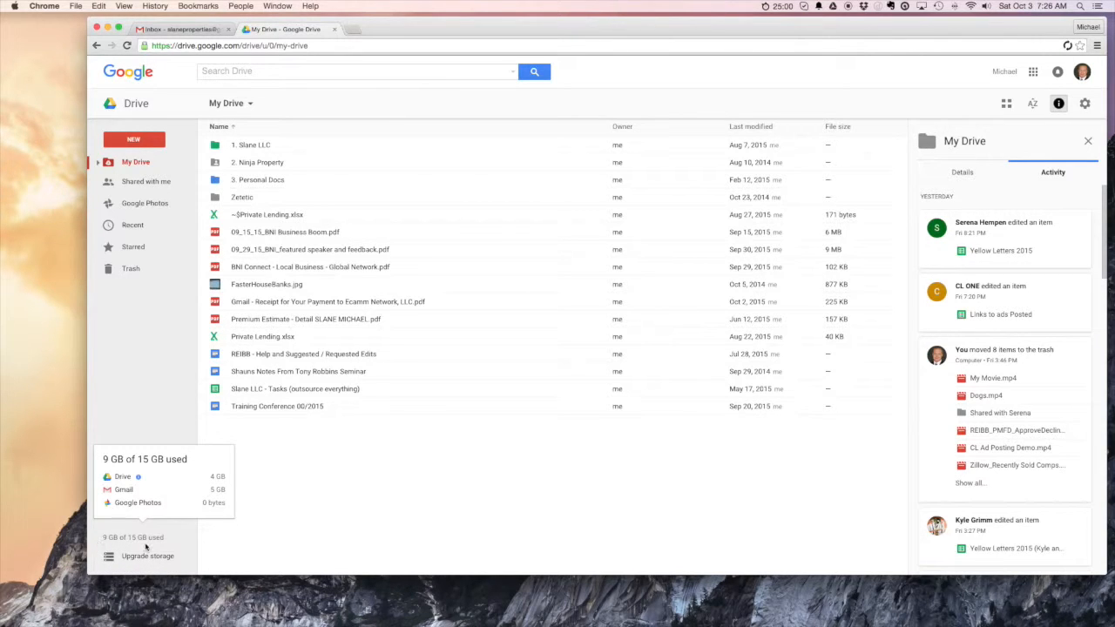
{"action": "left_click", "coordinate": [178, 27]}
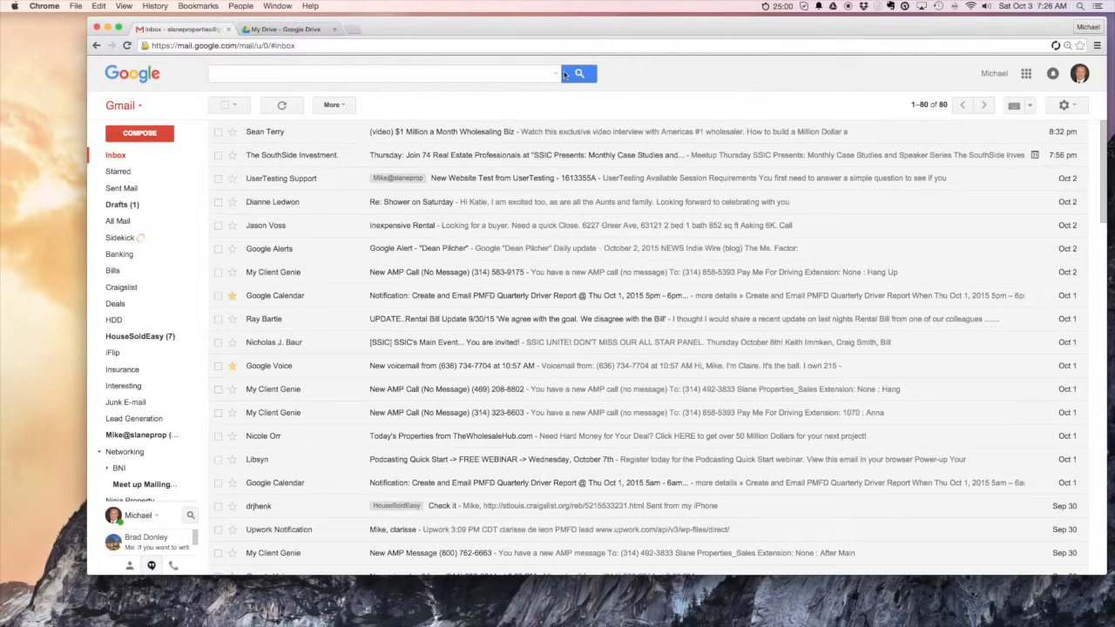
{"action": "left_click", "coordinate": [283, 28]}
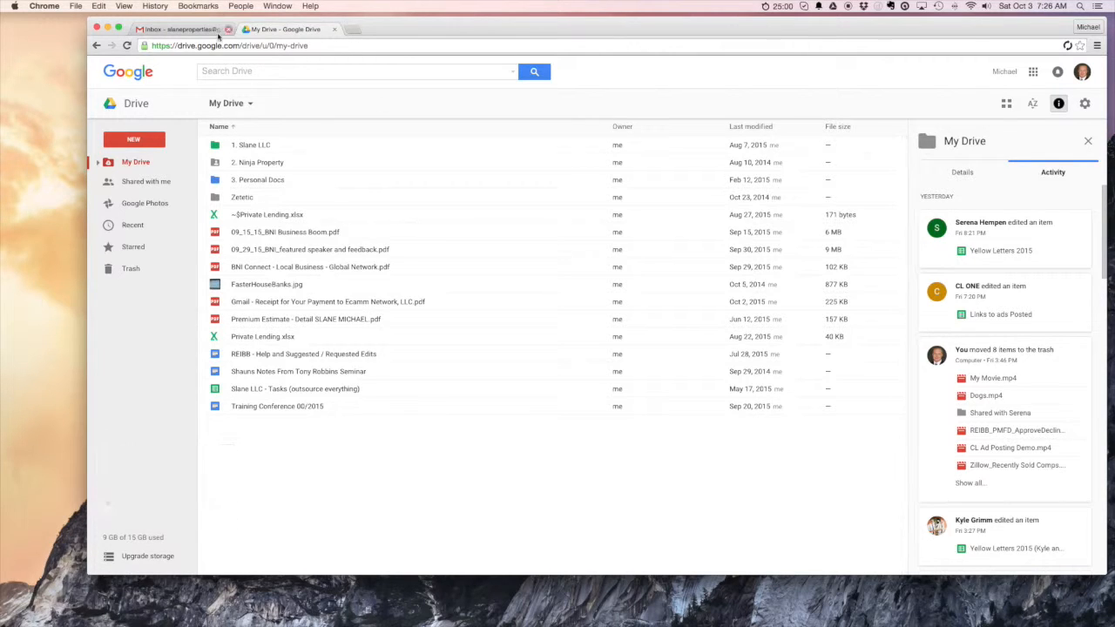
{"action": "left_click", "coordinate": [177, 28]}
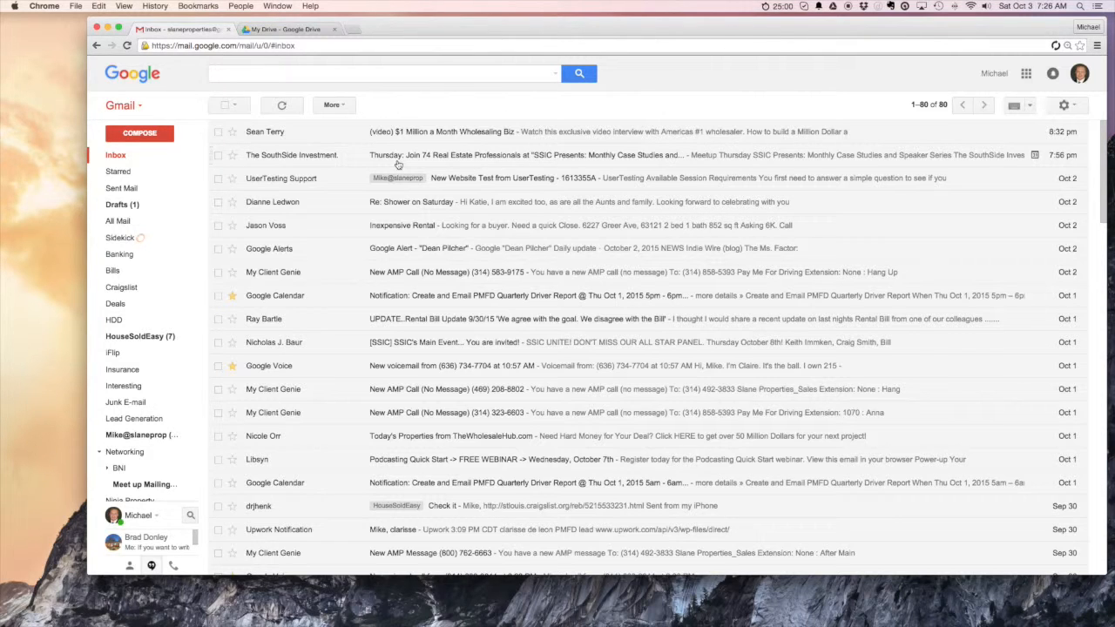
{"action": "left_click", "coordinate": [383, 73]}
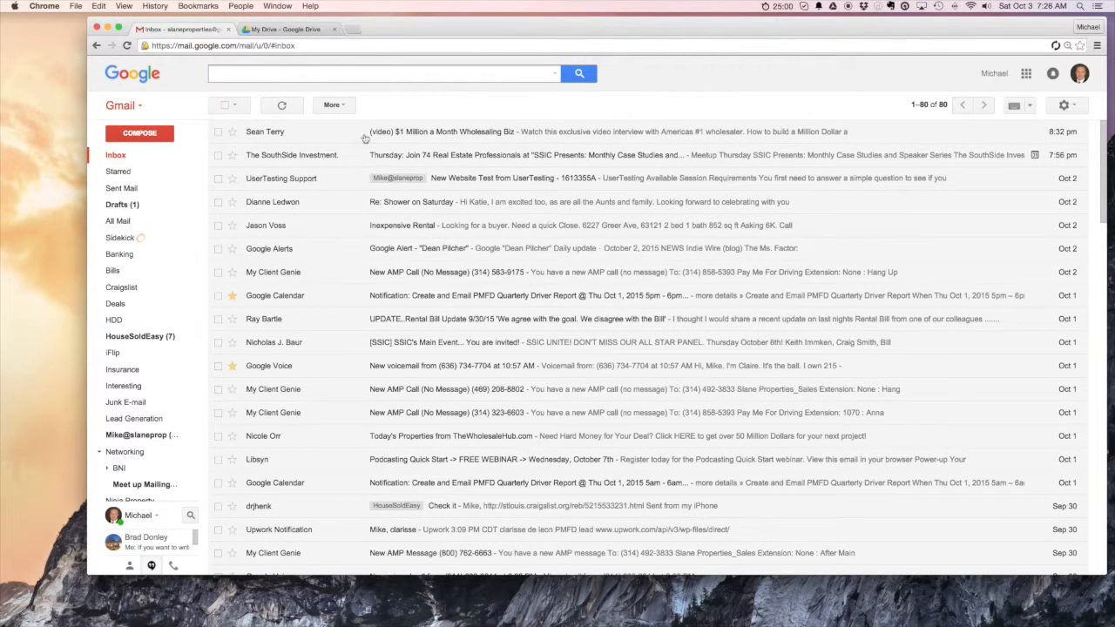
Search all mail by size:50mb, then refine the search to size:25mb
{"action": "left_click", "coordinate": [119, 220]}
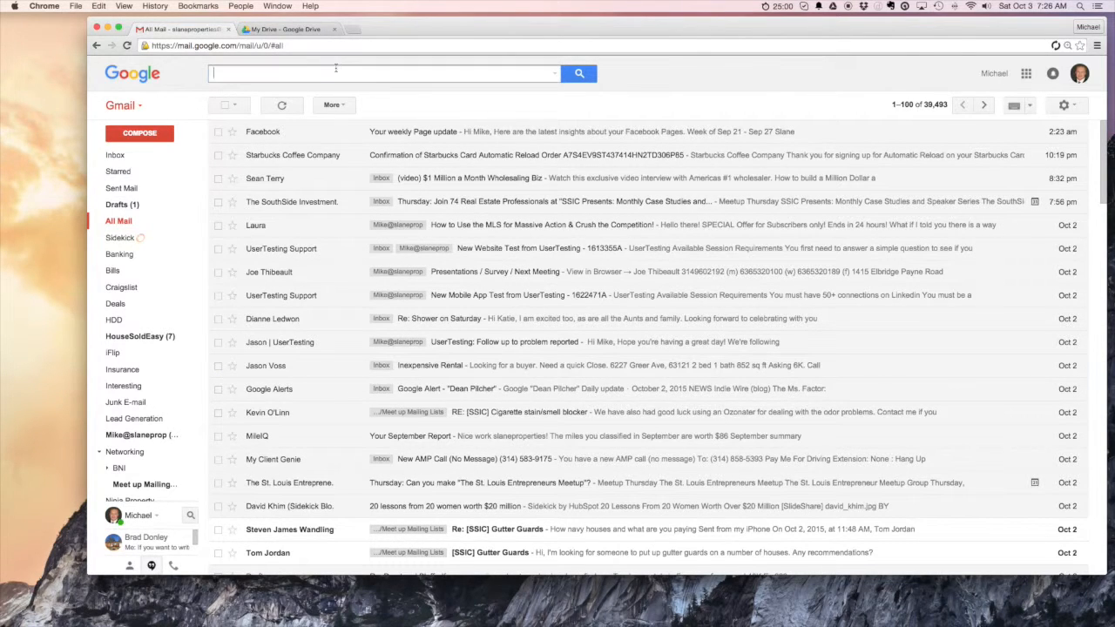
{"action": "type", "text": "size:50"}
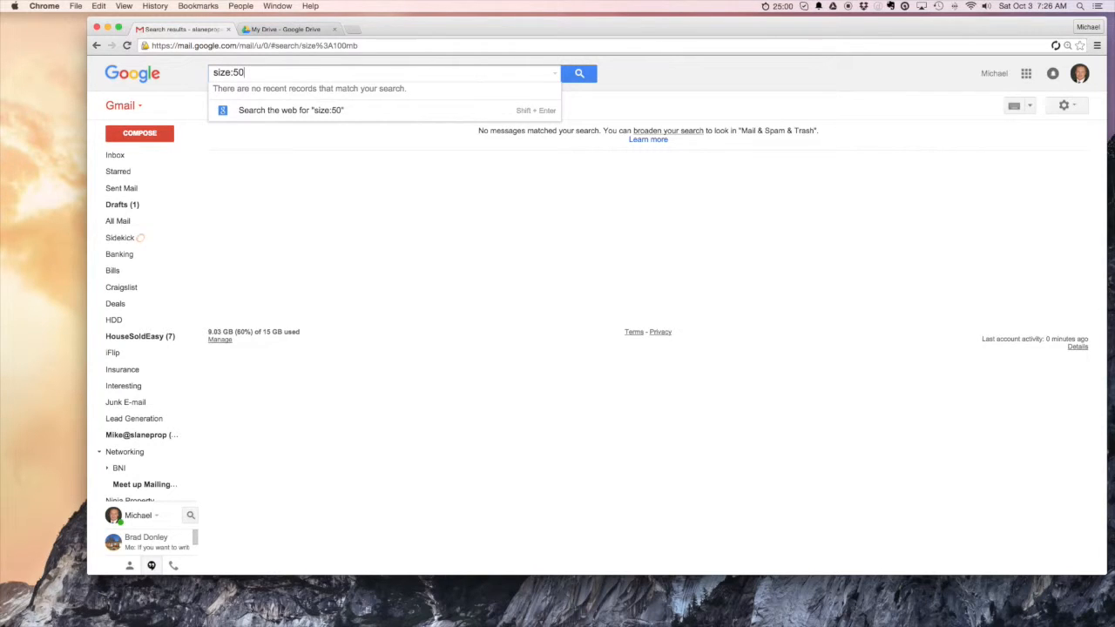
{"action": "type", "text": "mb"}
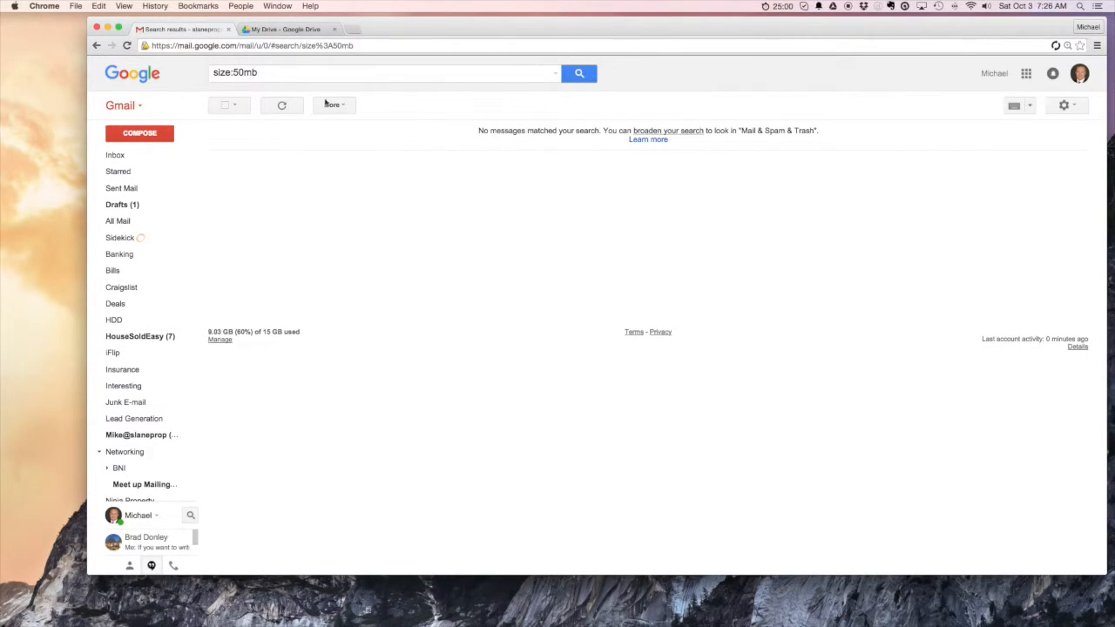
{"action": "left_click", "coordinate": [384, 73]}
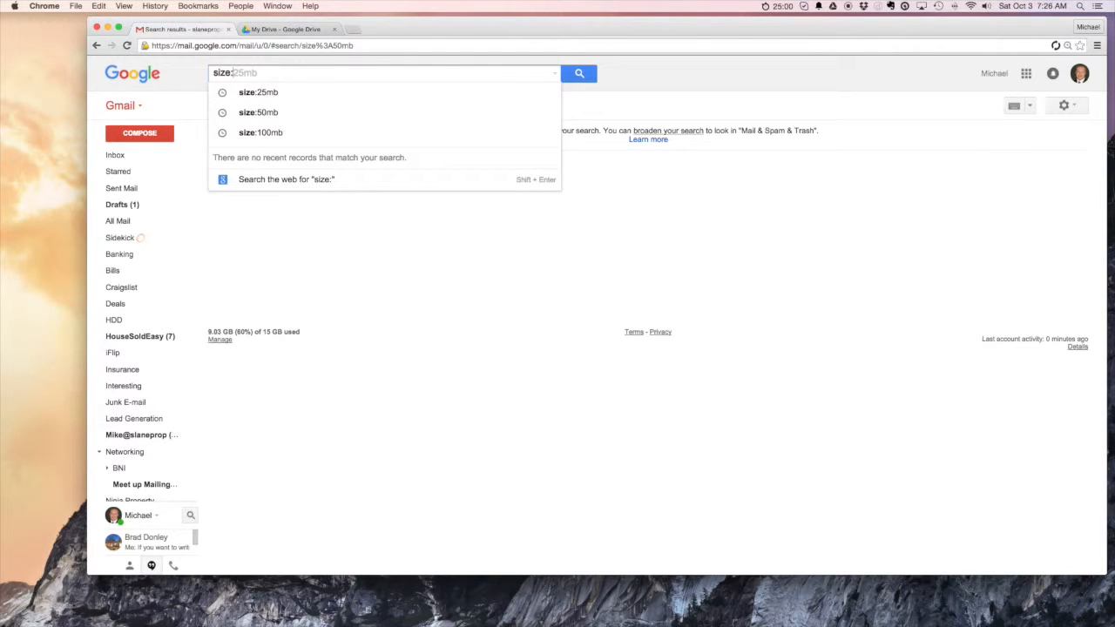
{"action": "left_click", "coordinate": [578, 73]}
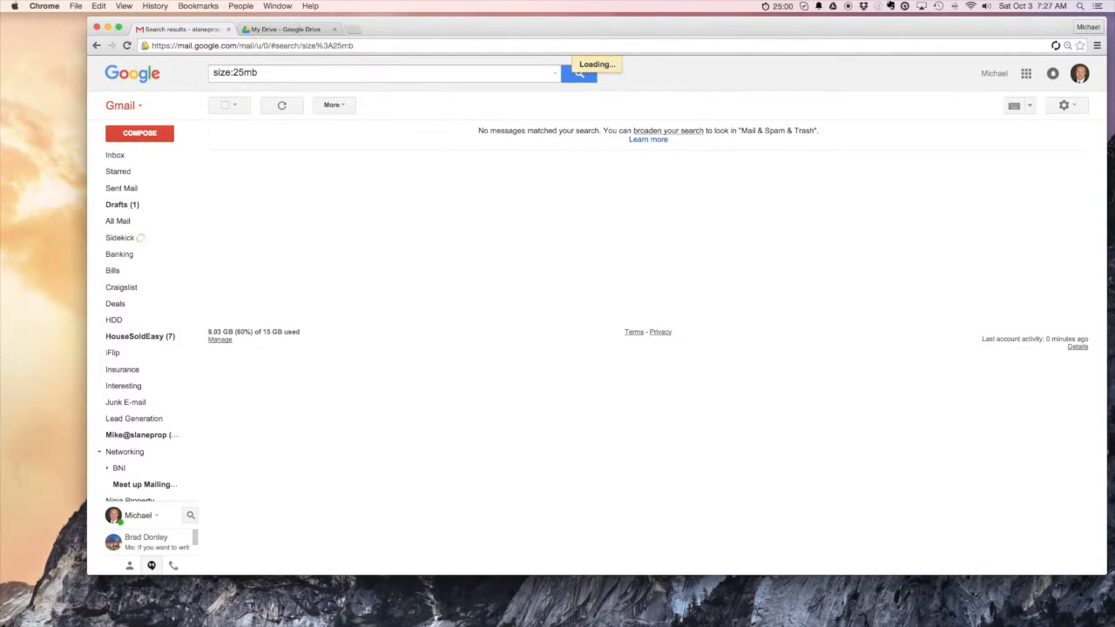
Select both Better Marriages emails in the 25 MB results and move them to Trash
{"action": "left_click", "coordinate": [579, 73]}
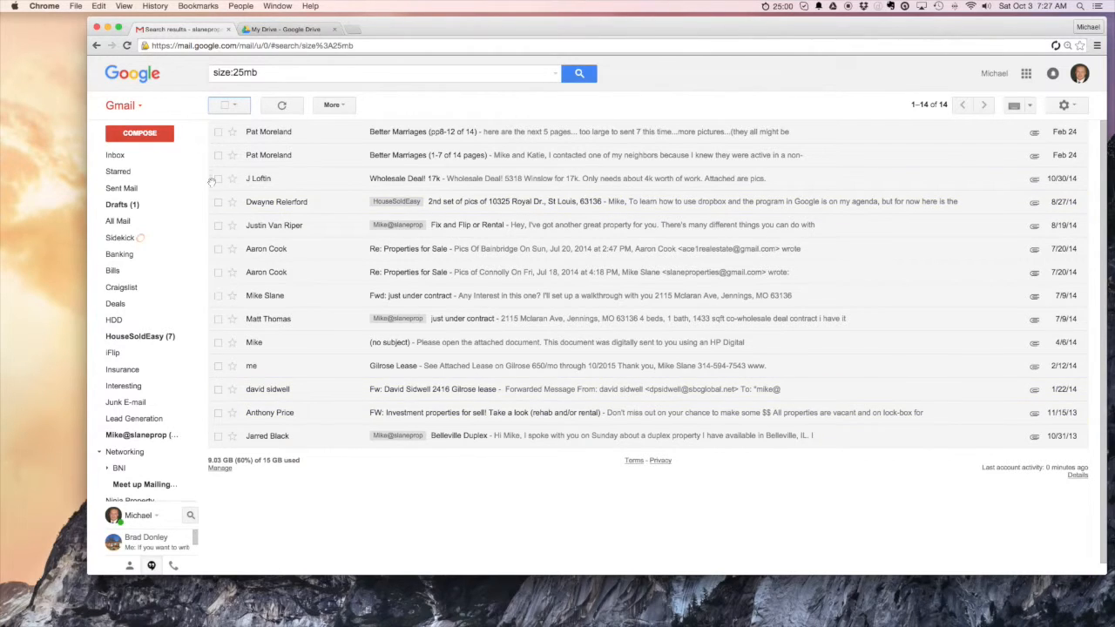
{"action": "mouse_move", "coordinate": [307, 167]}
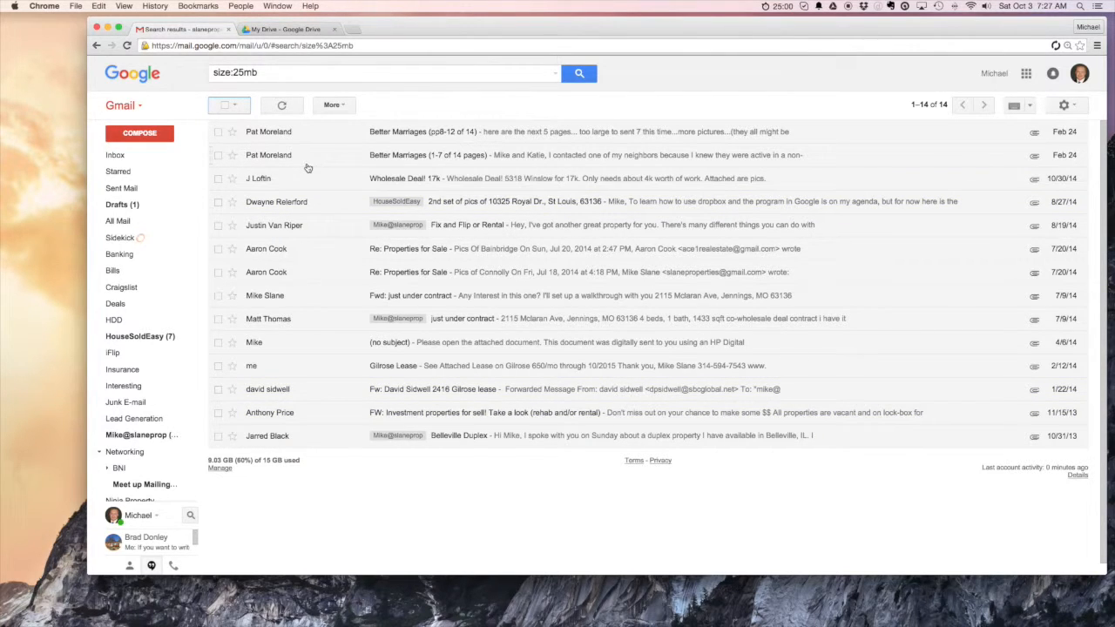
{"action": "mouse_move", "coordinate": [822, 435]}
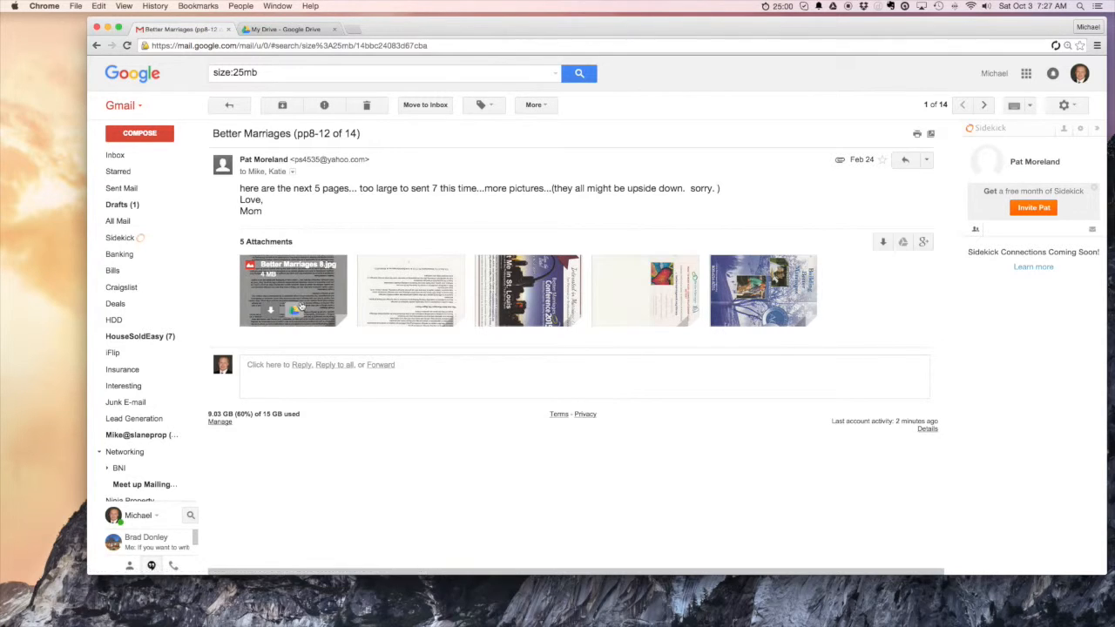
{"action": "left_click", "coordinate": [229, 105]}
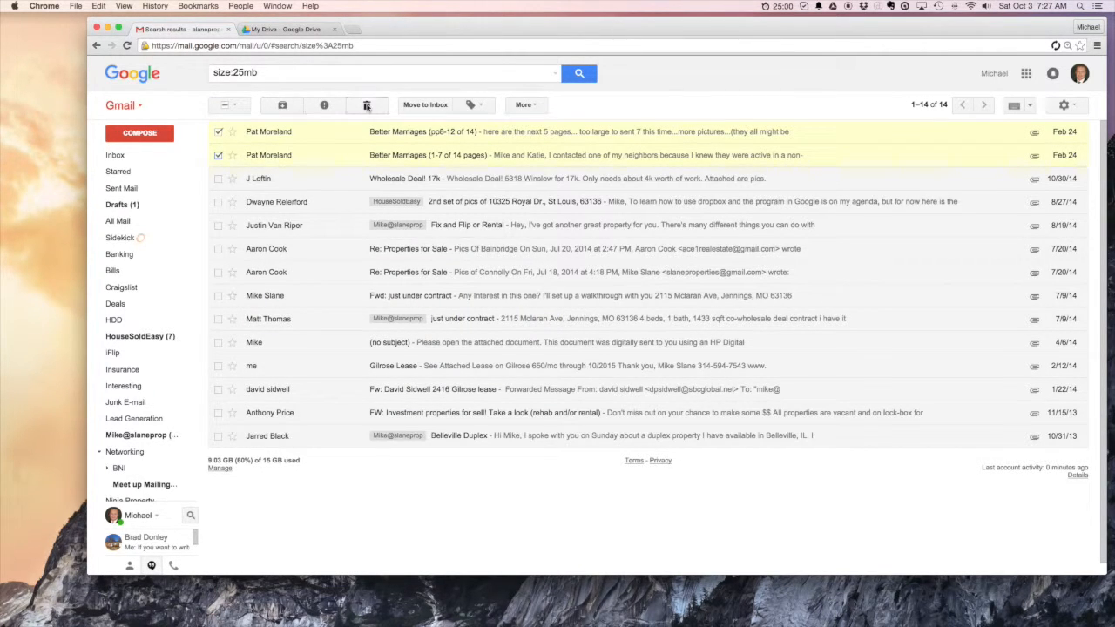
{"action": "left_click", "coordinate": [365, 104]}
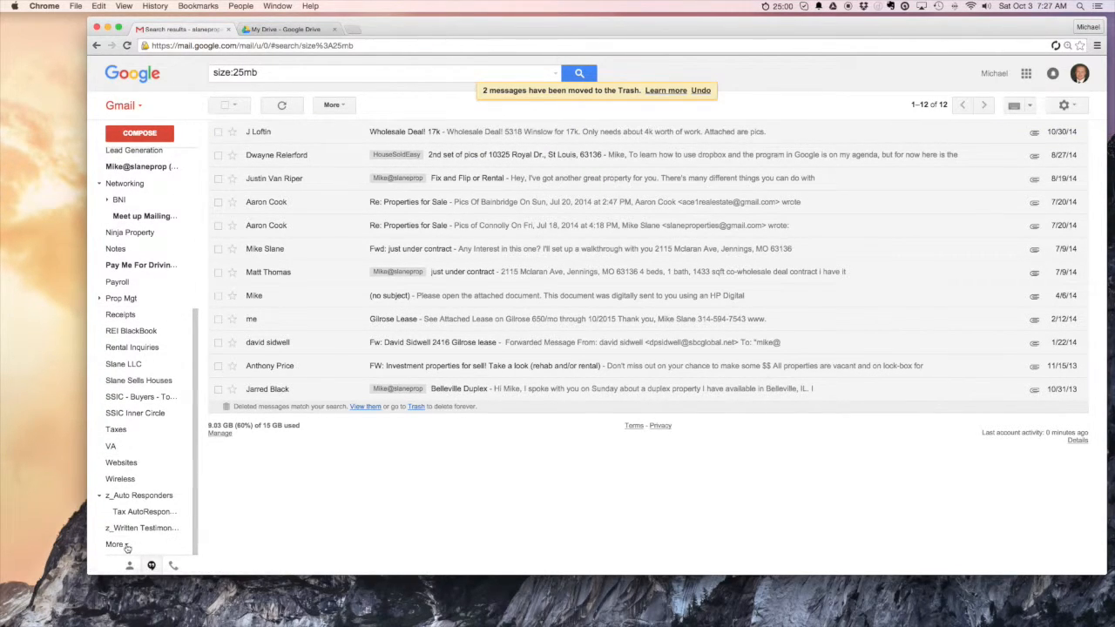
Confirm both Better Marriages emails appear in Trash via an in:trash size:25mb search
{"action": "left_click", "coordinate": [115, 543]}
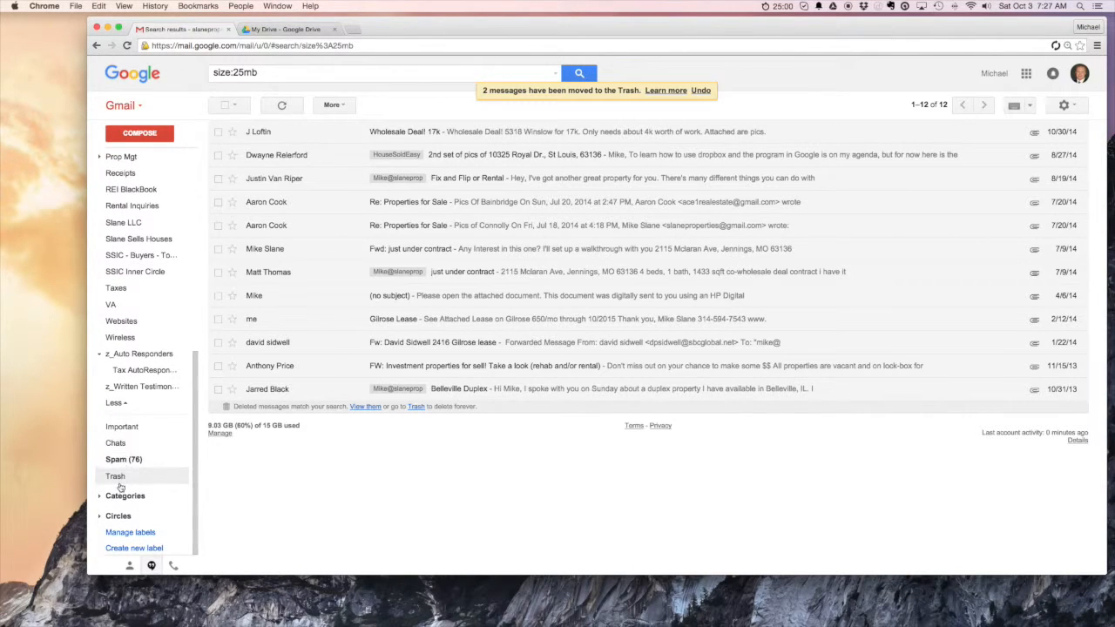
{"action": "left_click", "coordinate": [115, 476]}
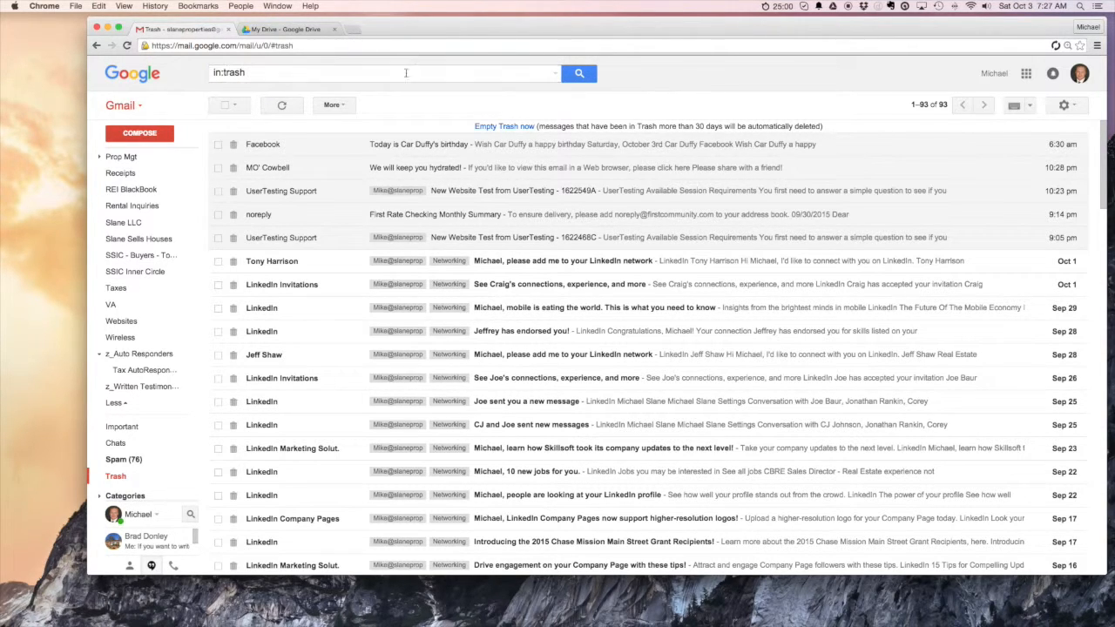
{"action": "type", "text": "size:25mb"}
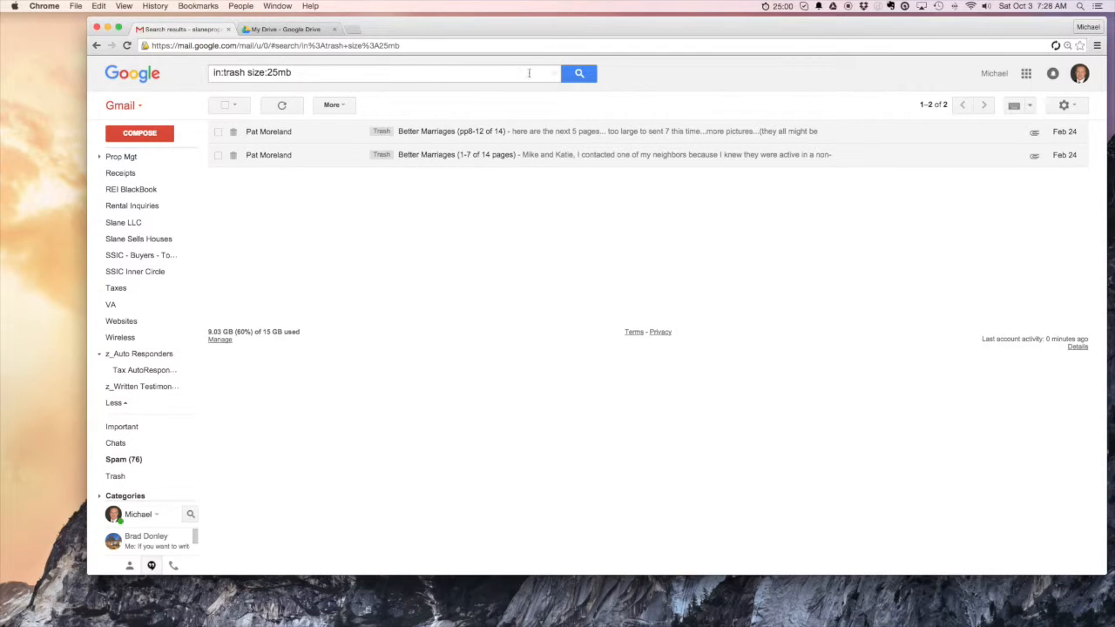
{"action": "left_click", "coordinate": [383, 74]}
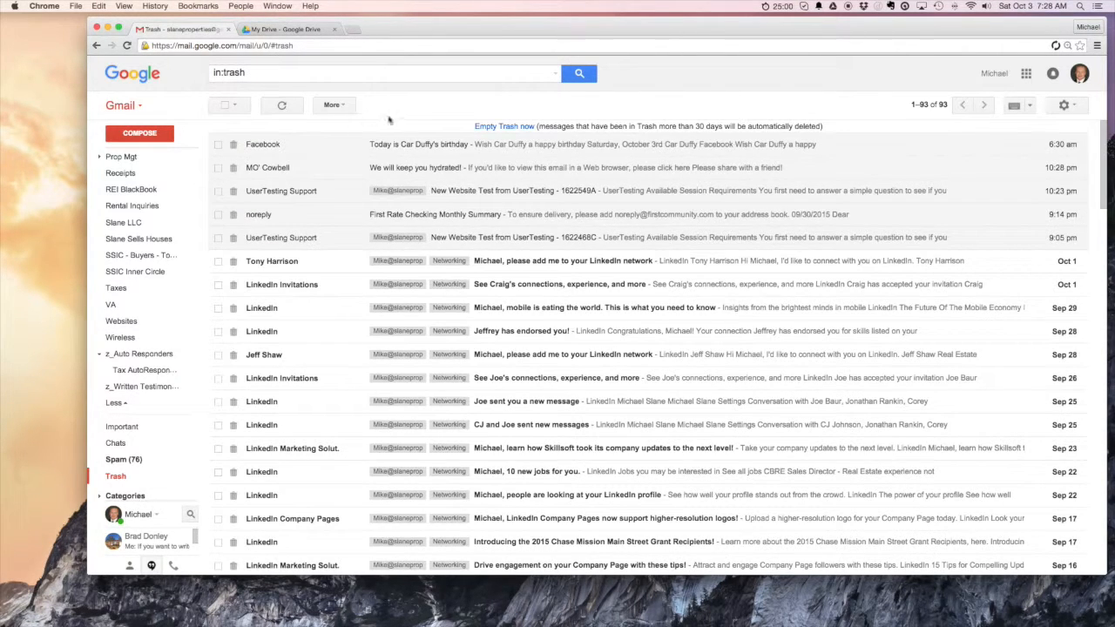
Empty the Trash, permanently deleting all 93 messages
{"action": "left_click", "coordinate": [224, 105]}
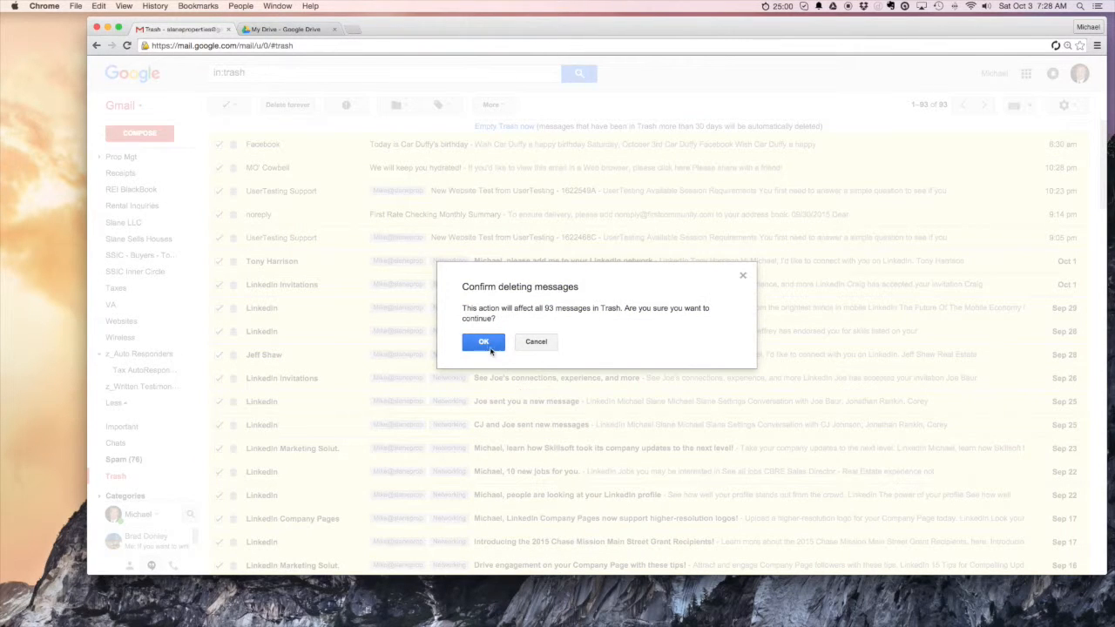
{"action": "left_click", "coordinate": [484, 342]}
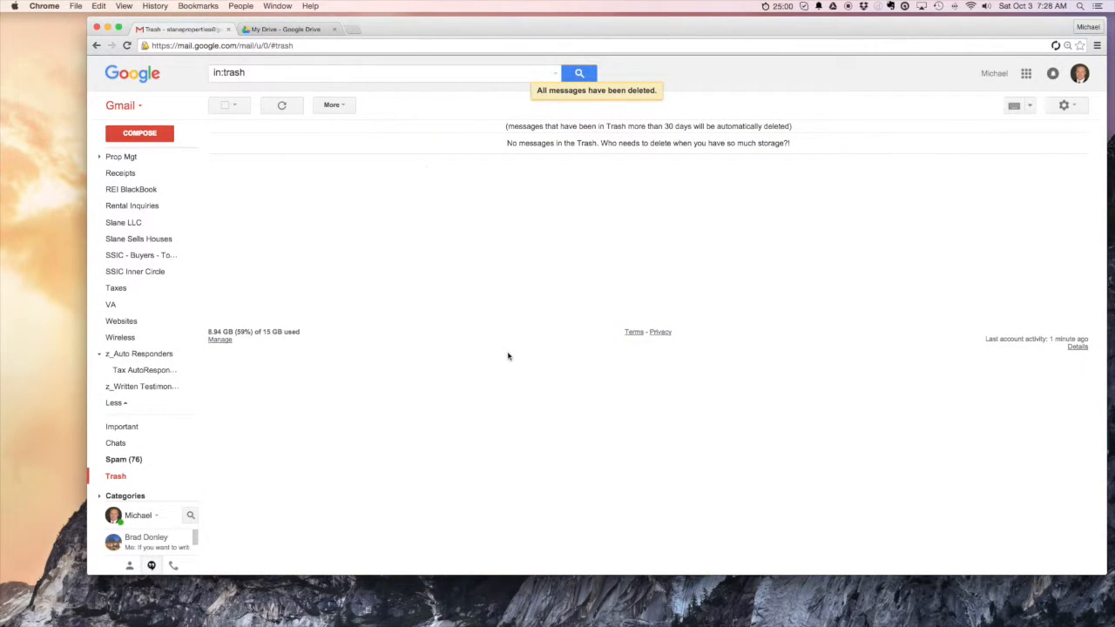
{"action": "mouse_move", "coordinate": [411, 265]}
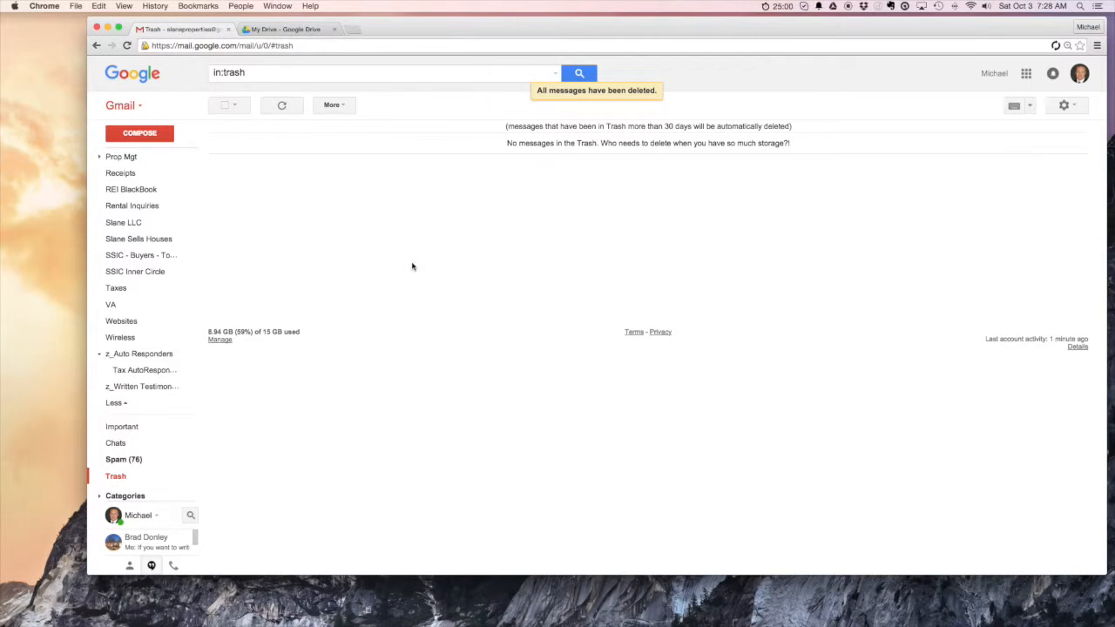